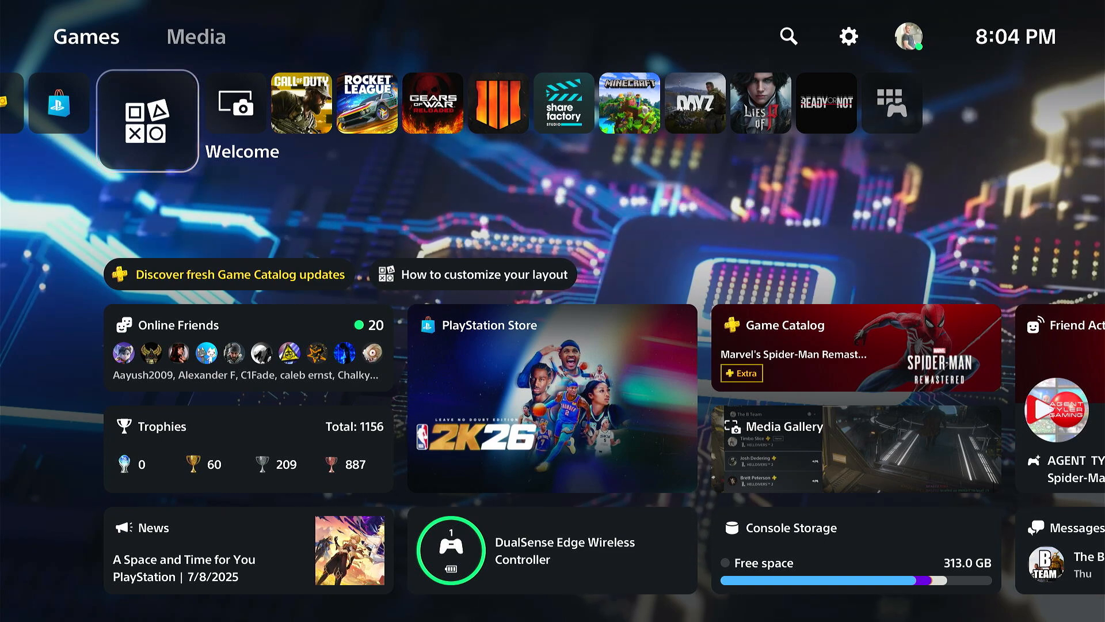
mouse_move(196, 36)
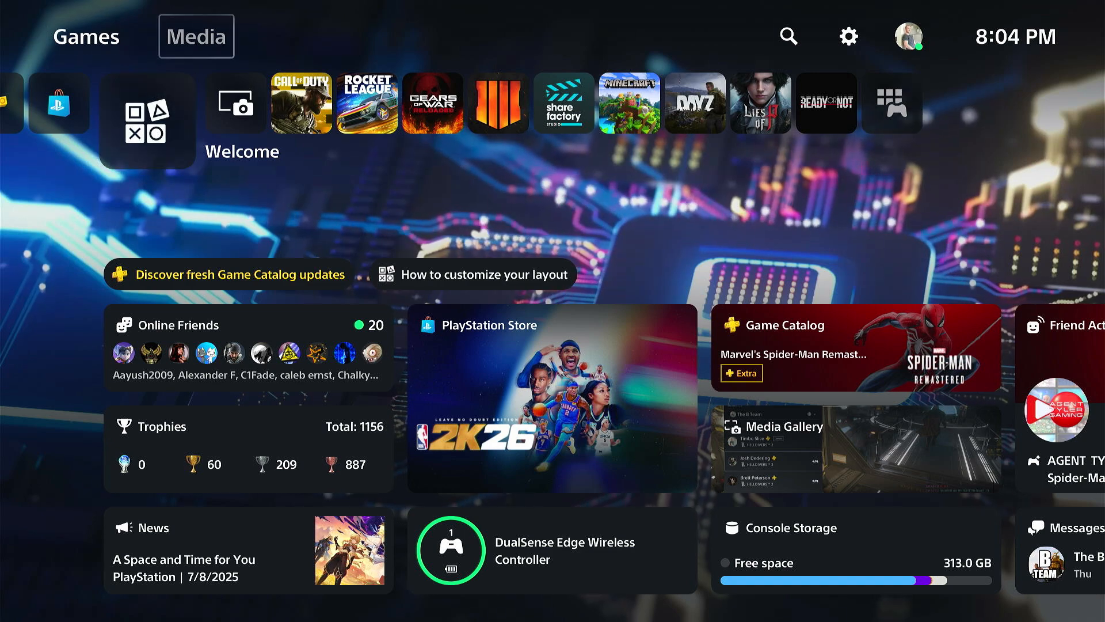
Navigate Settings > System > Console Information and start editing the console name PS5-314
click(848, 36)
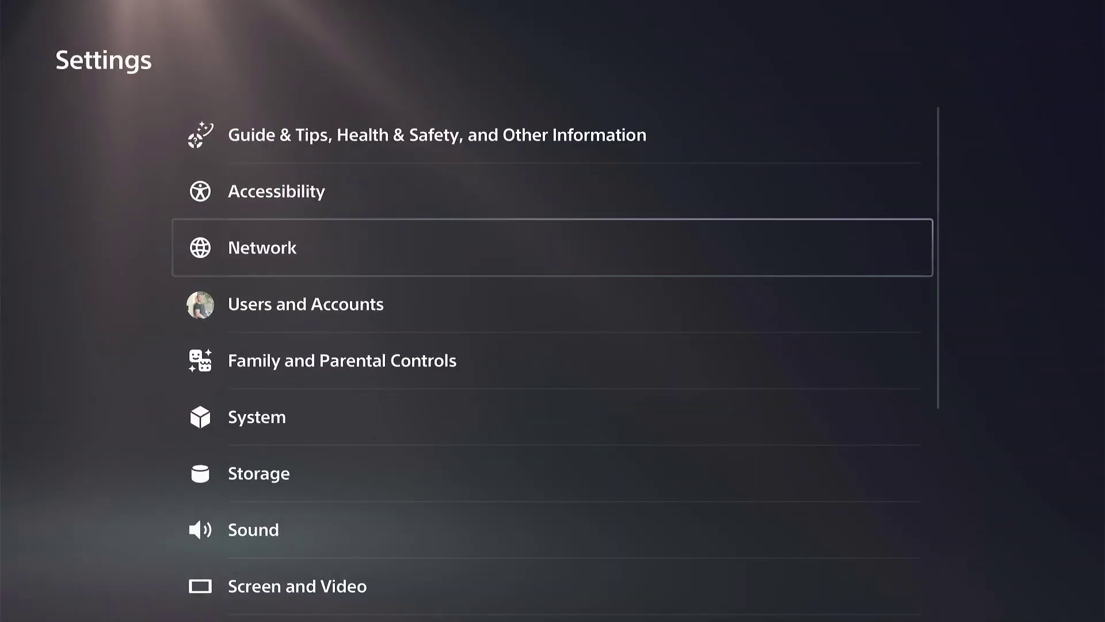
click(256, 417)
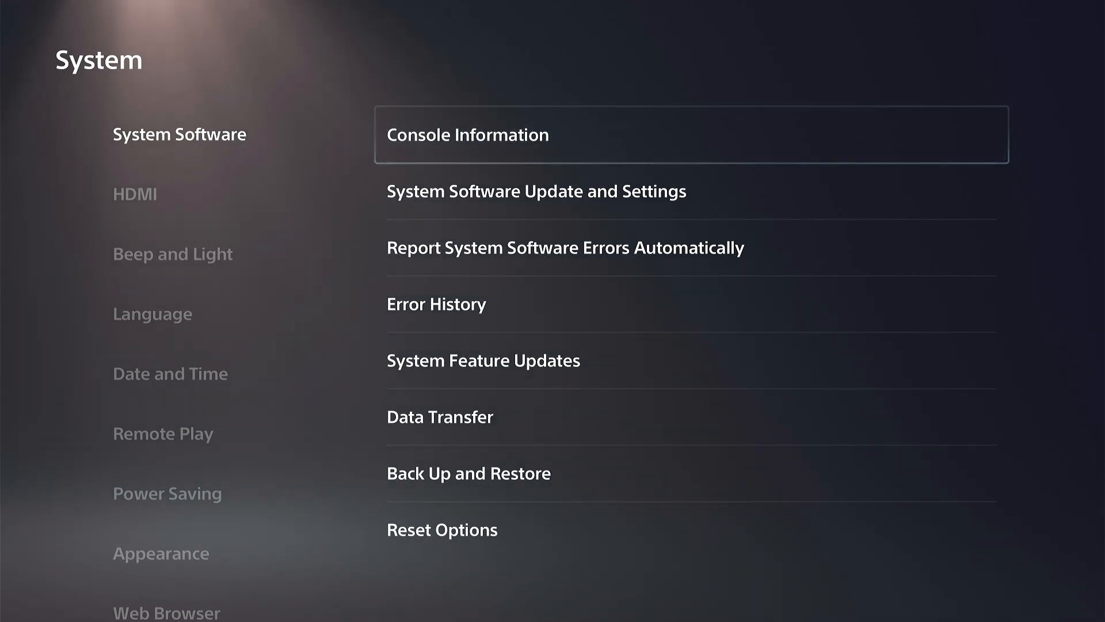
click(466, 135)
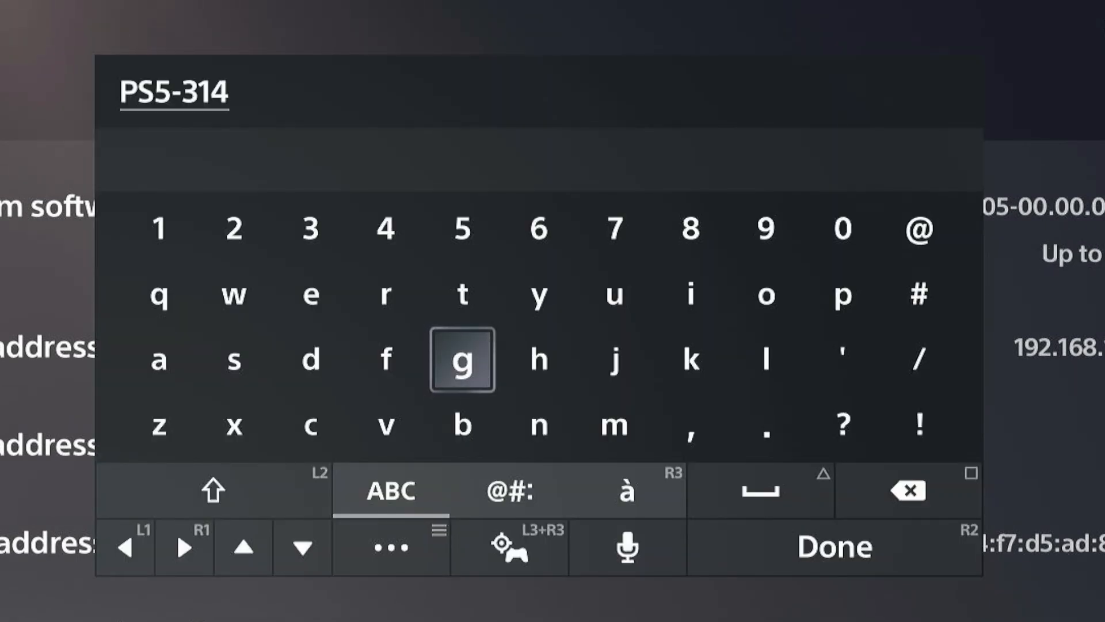
Clear PS5-314, enter 'PS5 Pro' on the on-screen keyboard and confirm with Done
click(908, 491)
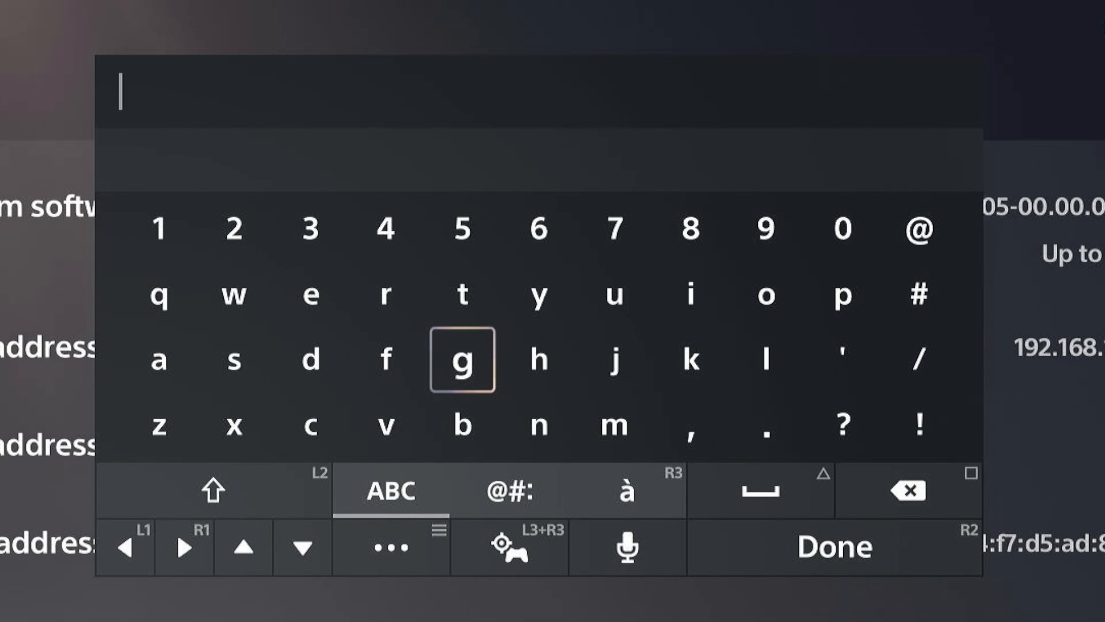
click(212, 489)
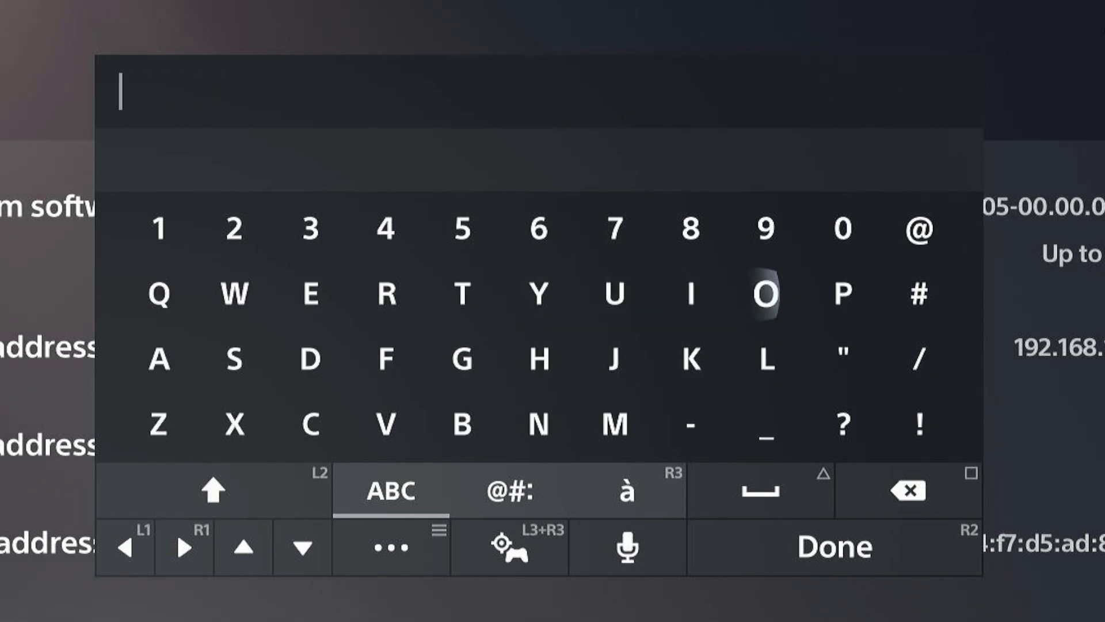
click(841, 294)
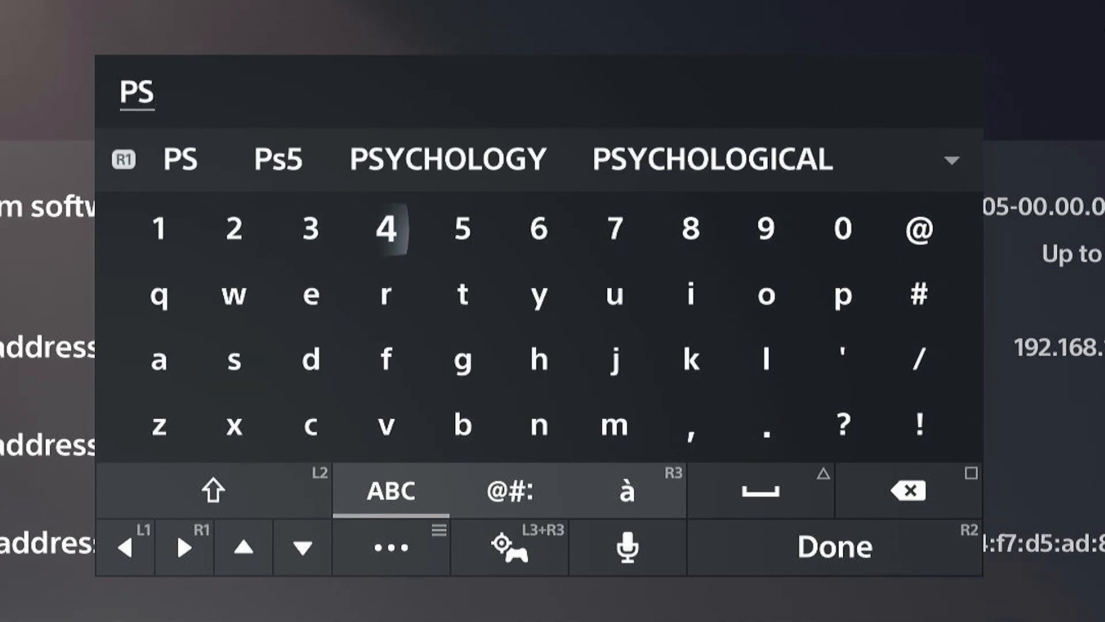
click(277, 159)
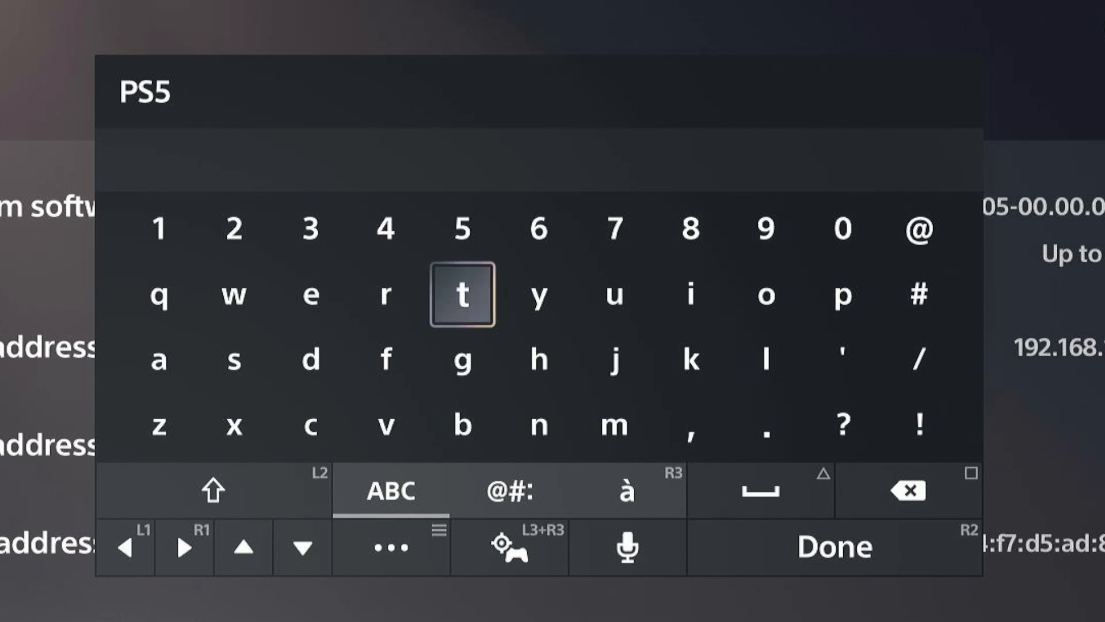
click(840, 293)
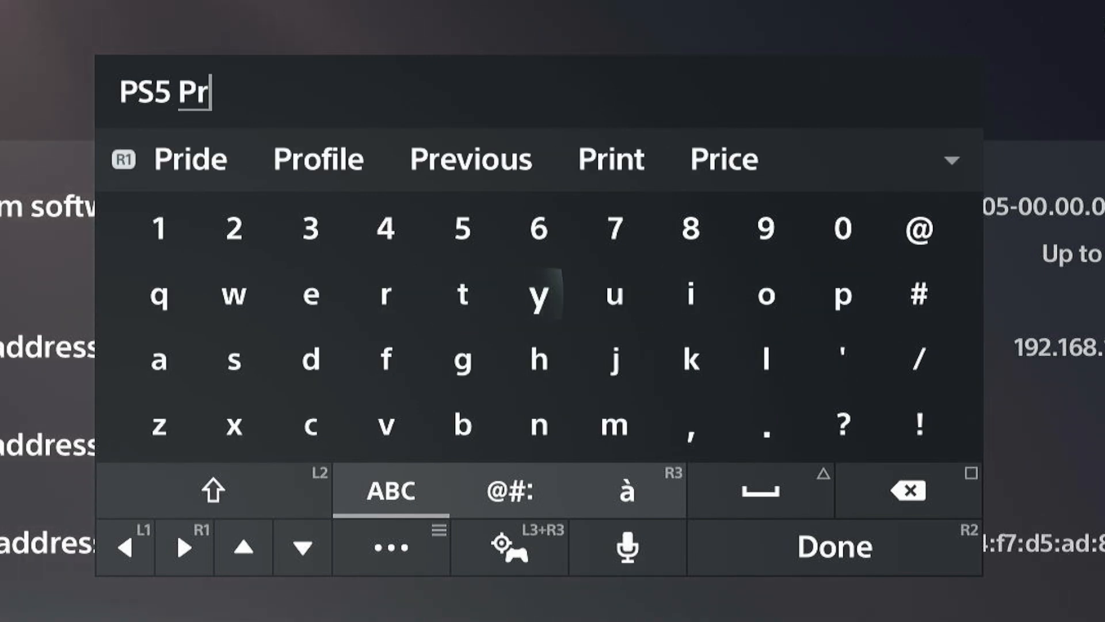
click(765, 294)
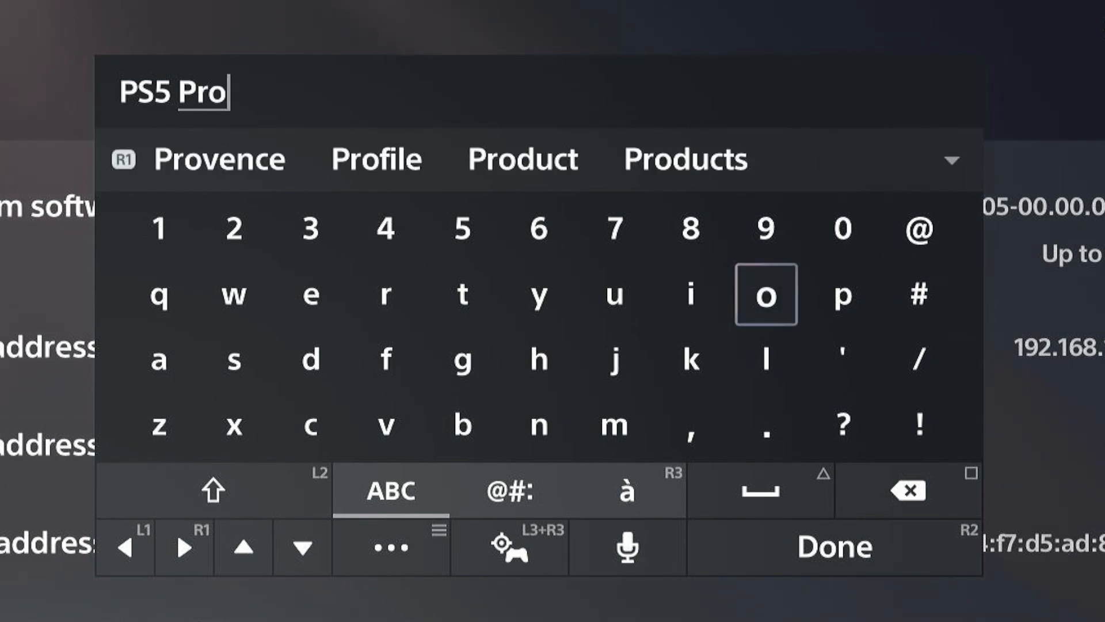
click(834, 546)
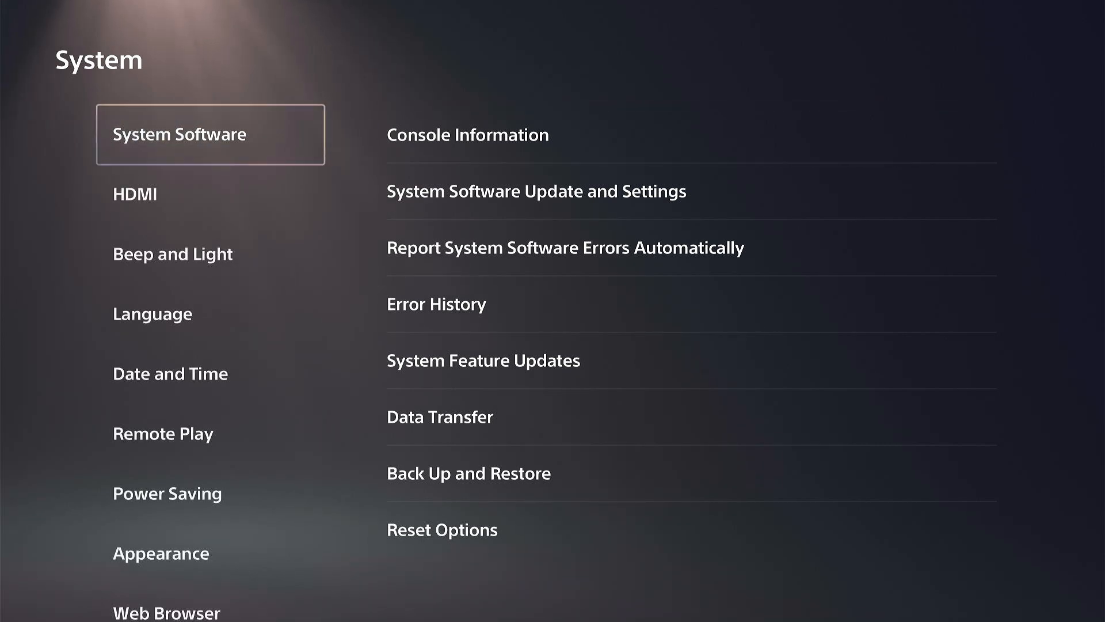
Return to the System Software options and move down the list
click(467, 134)
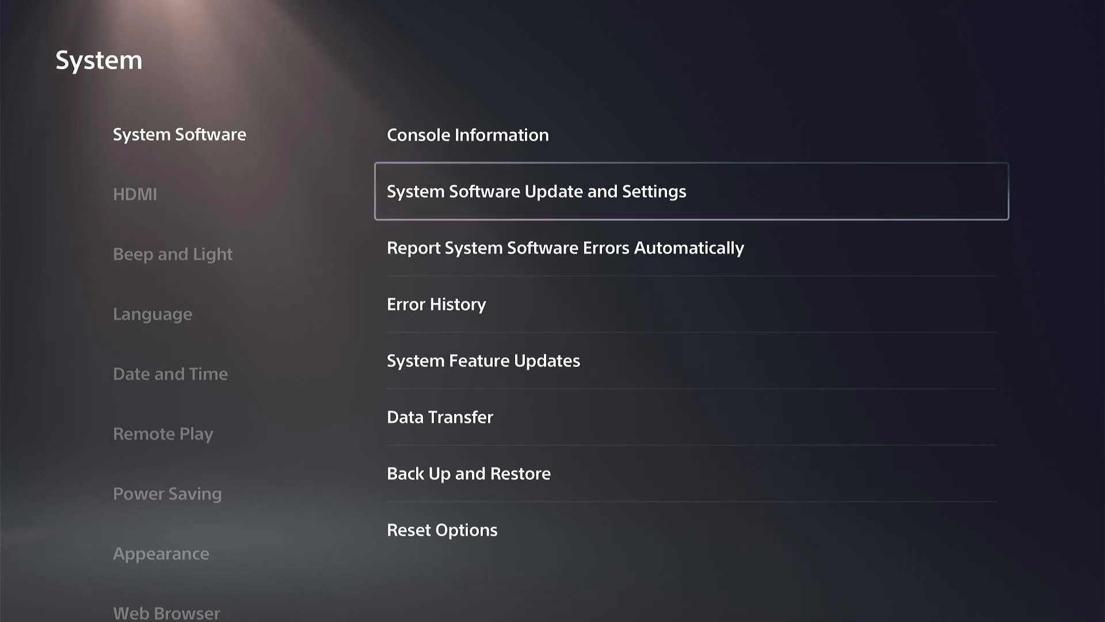
scroll(down, 3)
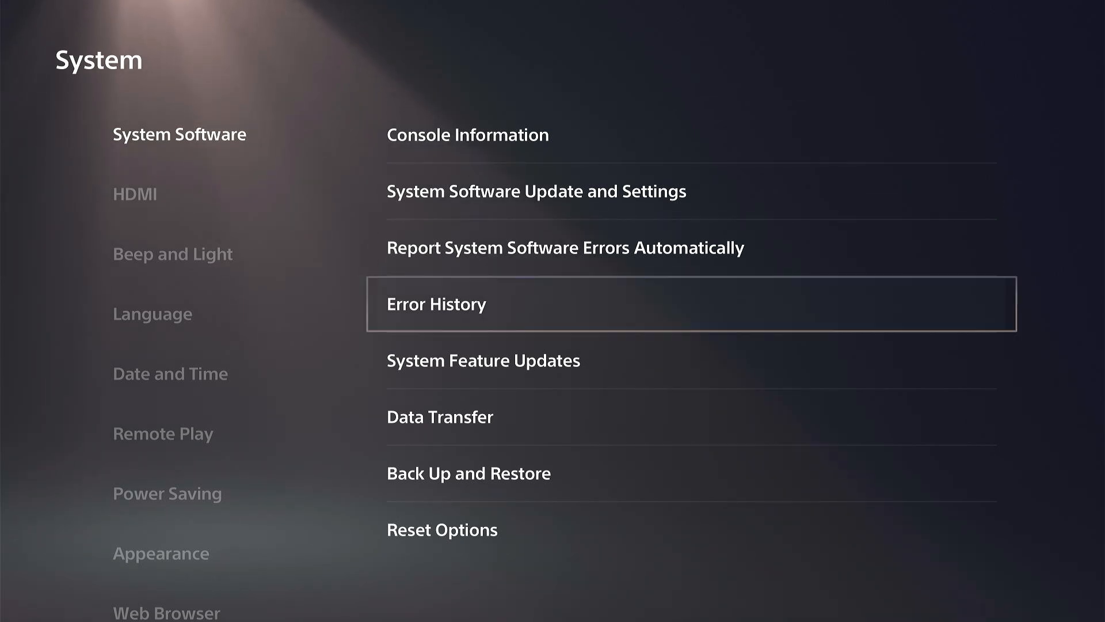